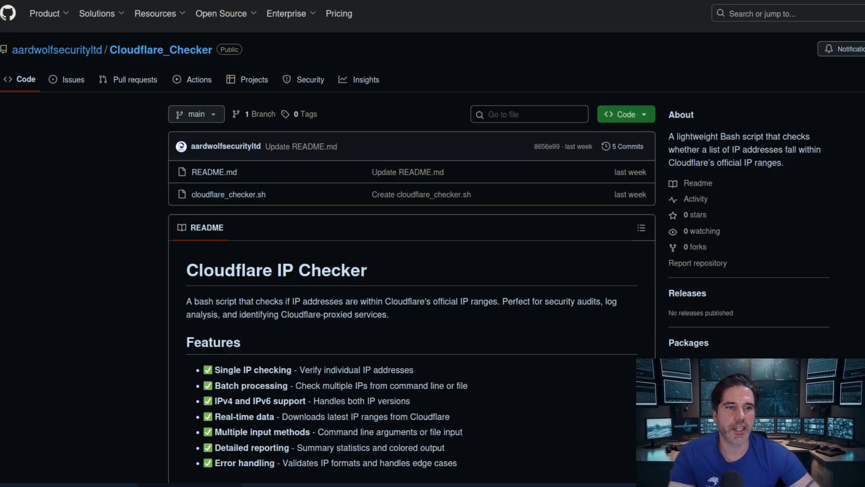
mouse_move(63, 342)
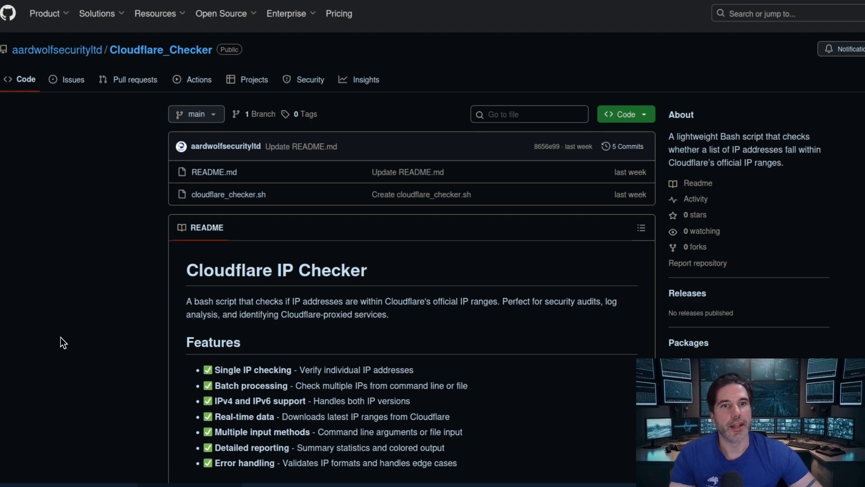
mouse_move(95, 309)
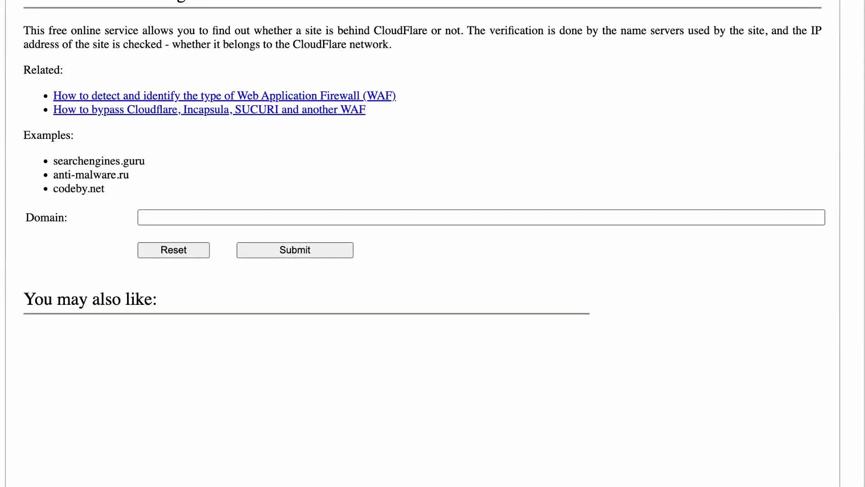
Step: Enter the IP address 104.16.123.96 into the online CloudFlare detection service's Domain field
text(104.16.123.96)
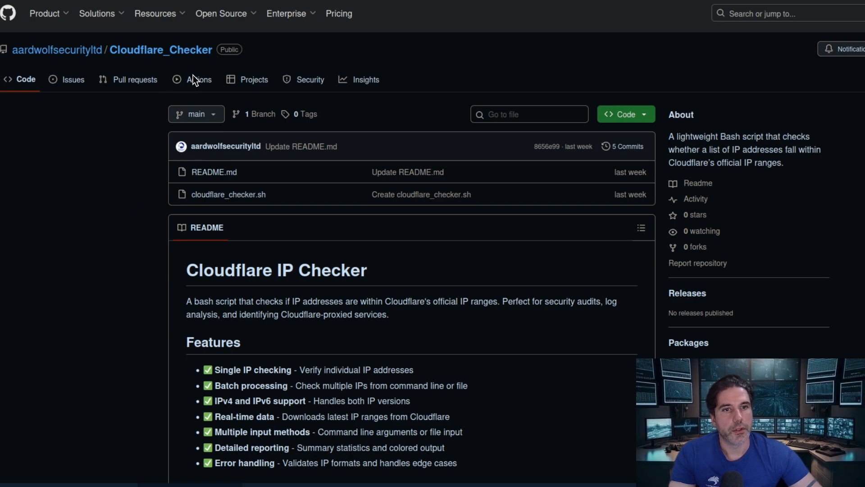
mouse_move(227, 63)
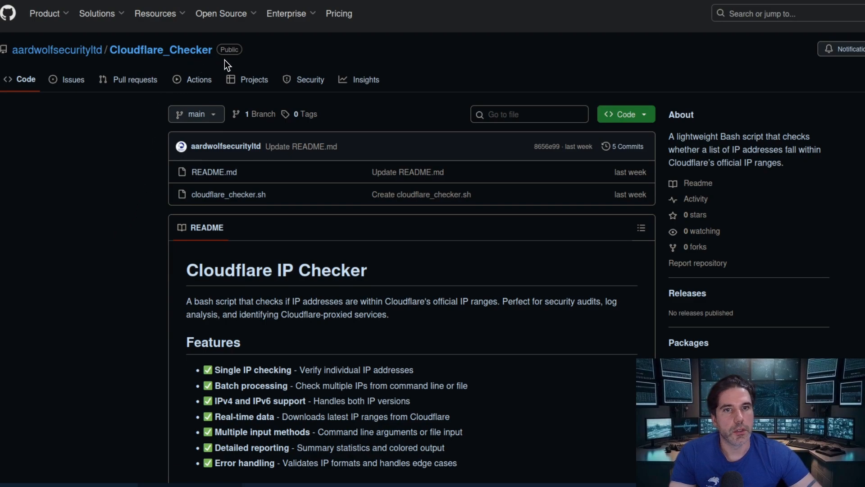
mouse_move(91, 176)
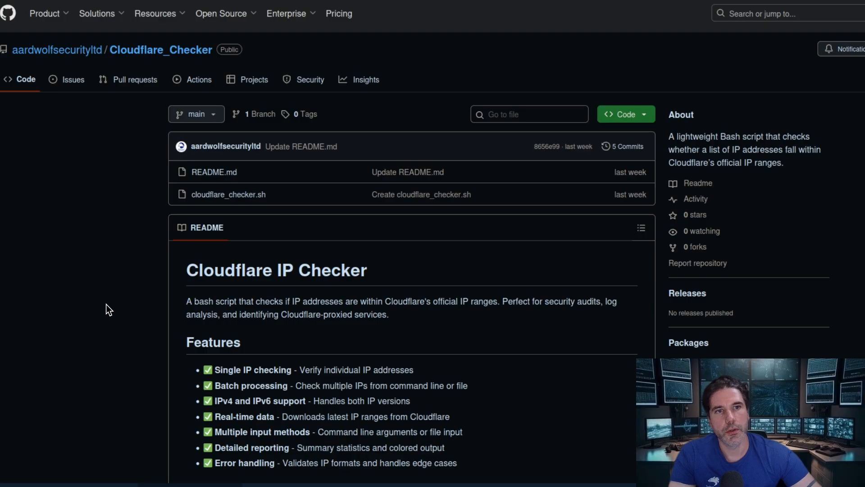
mouse_move(138, 286)
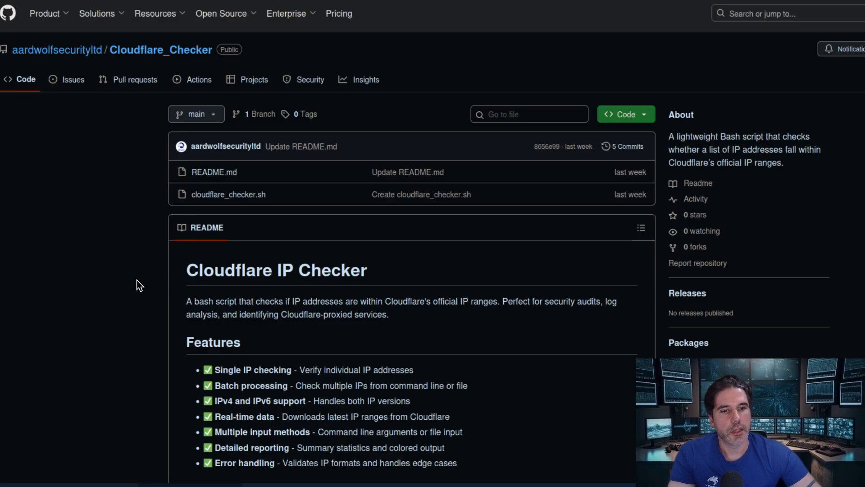
mouse_move(158, 292)
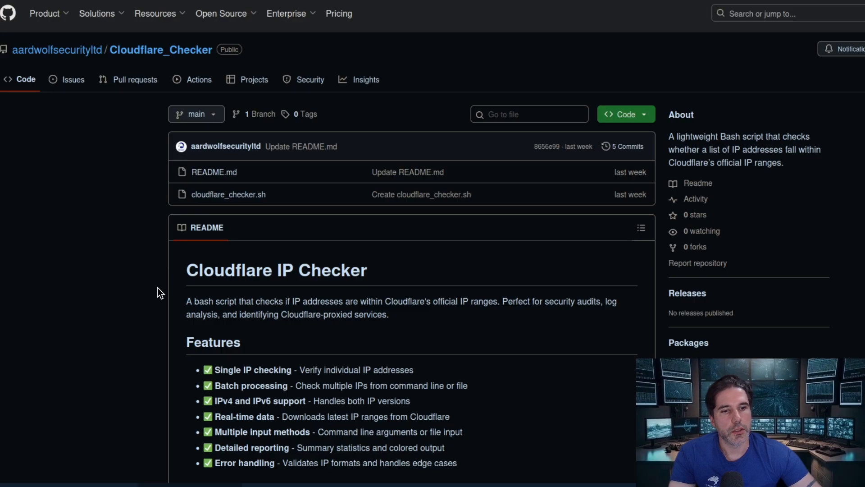
mouse_move(284, 401)
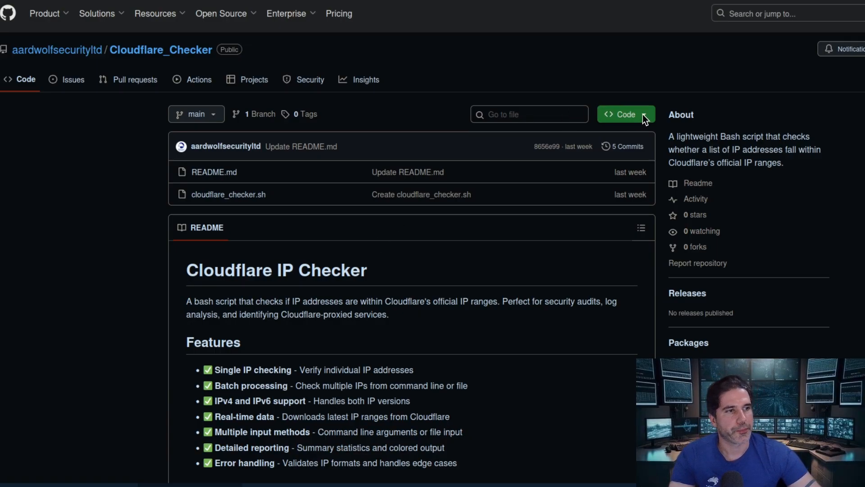
Step: Copy the Cloudflare_Checker repository's HTTPS clone URL from GitHub's Code menu
click(624, 114)
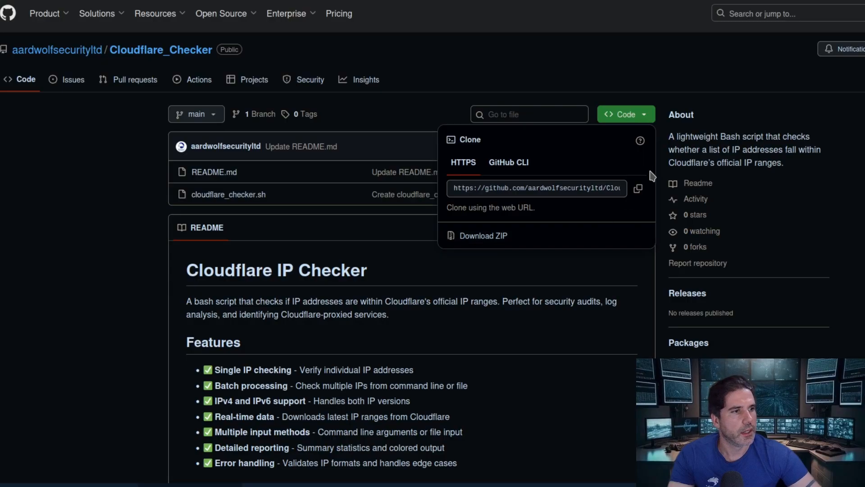
click(638, 188)
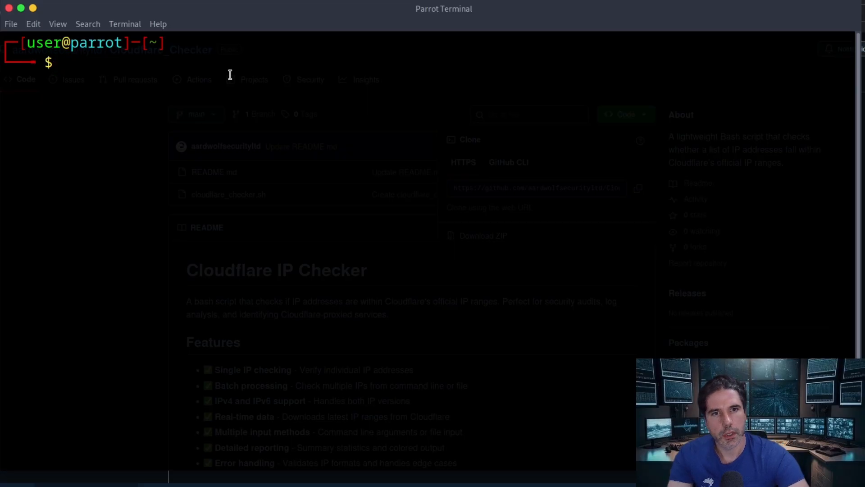
Step: Git clone Cloudflare_Checker, cd into its folder and list README.md and cloudflare_checker.sh
text(git c)
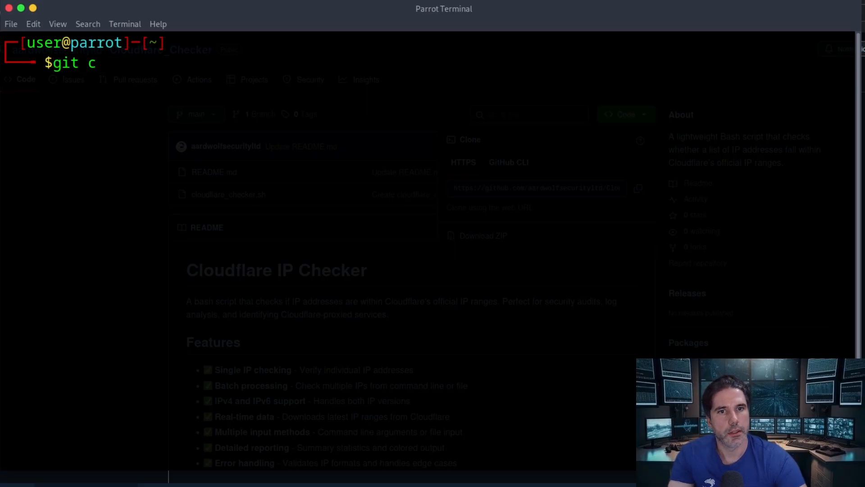
text(lone https://github.com/aardwolfsecurityltd/Cloudflare_Checker.git)
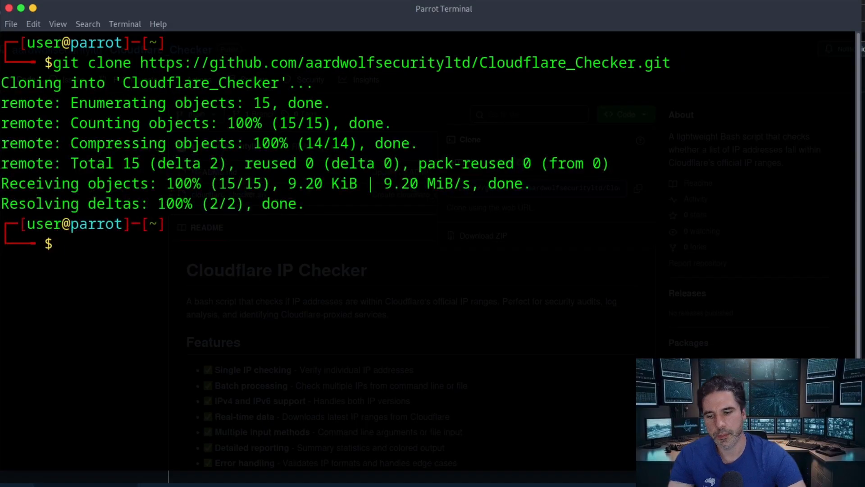
text(cd)
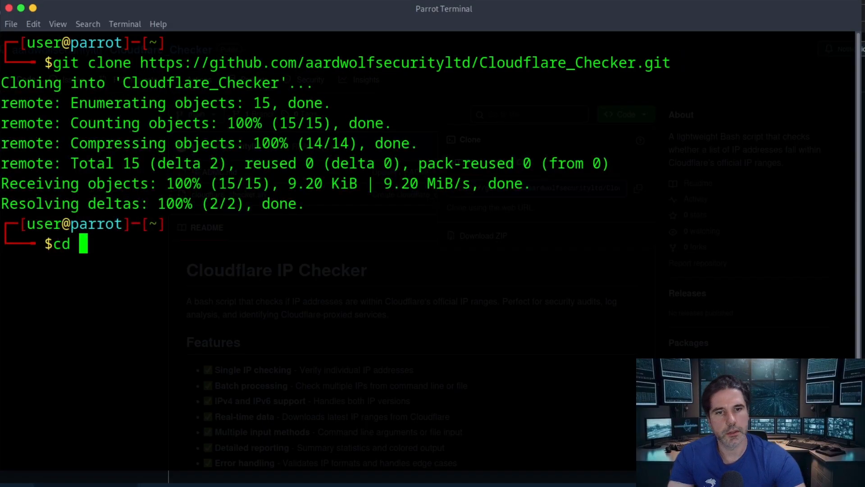
mouse_move(198, 186)
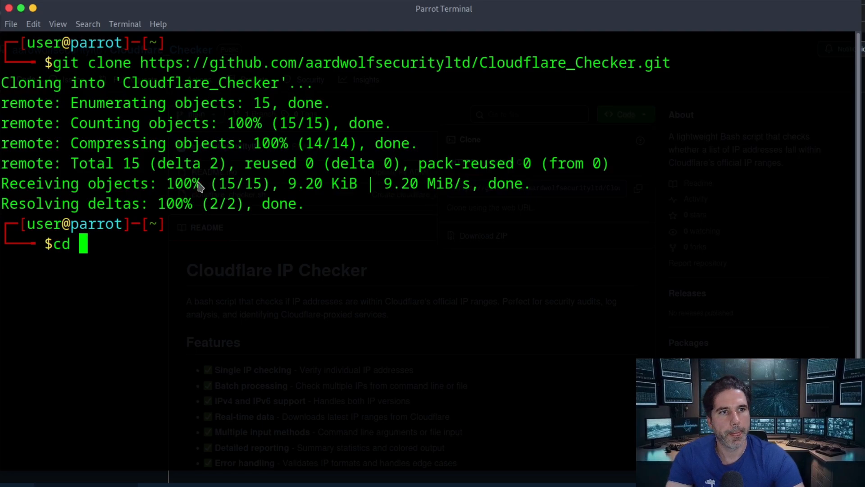
text(Cloudflare_Checker/)
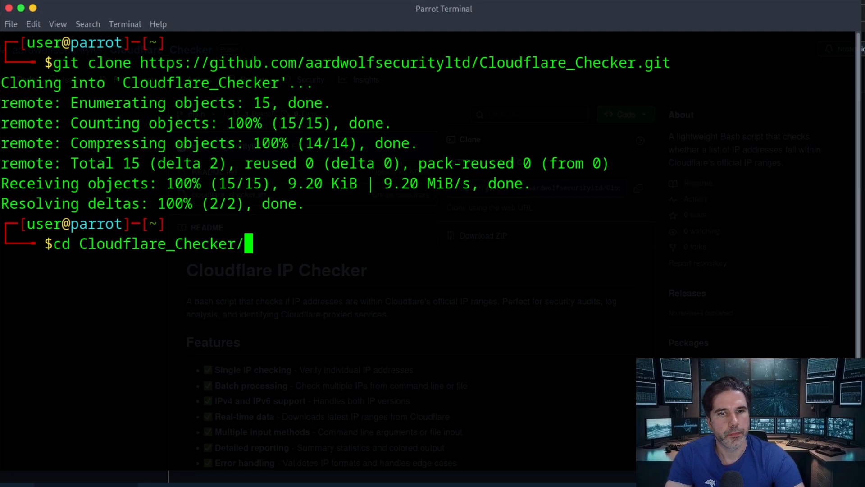
text(ls)
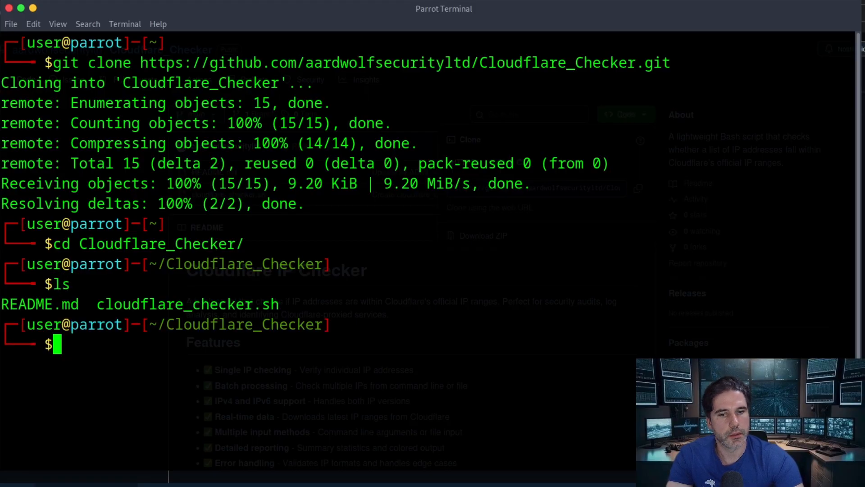
text(bash cloudflare_checker.sh)
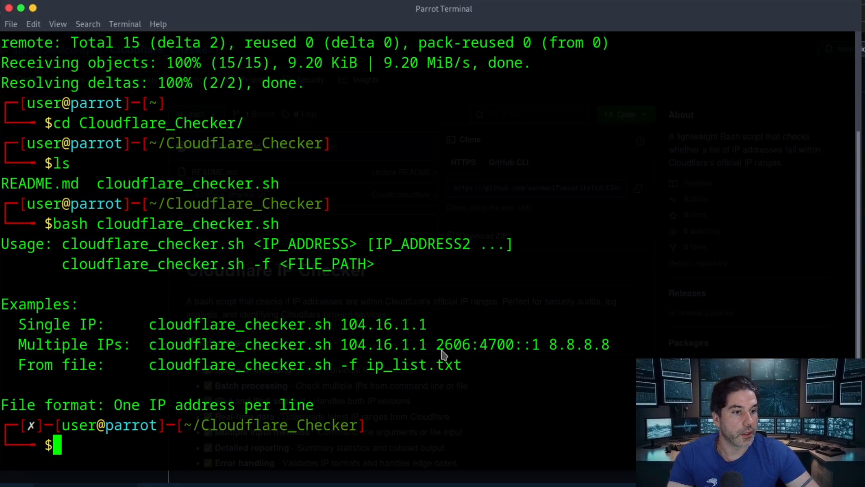
mouse_move(580, 353)
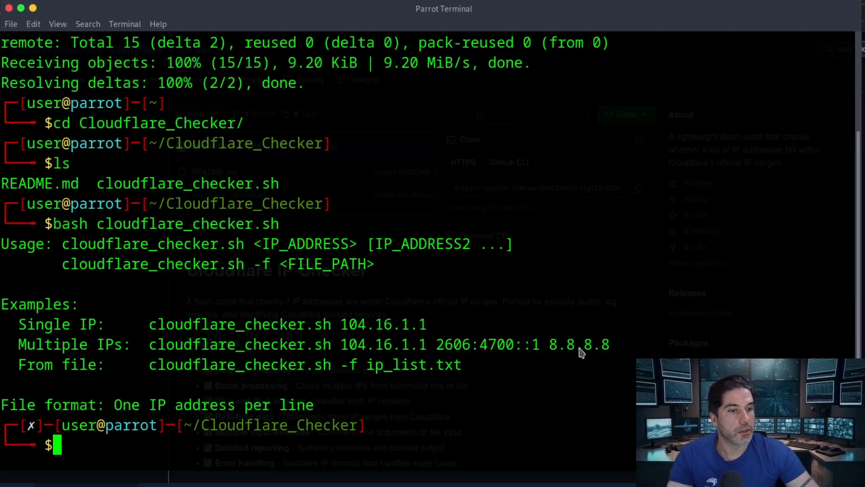
mouse_move(441, 235)
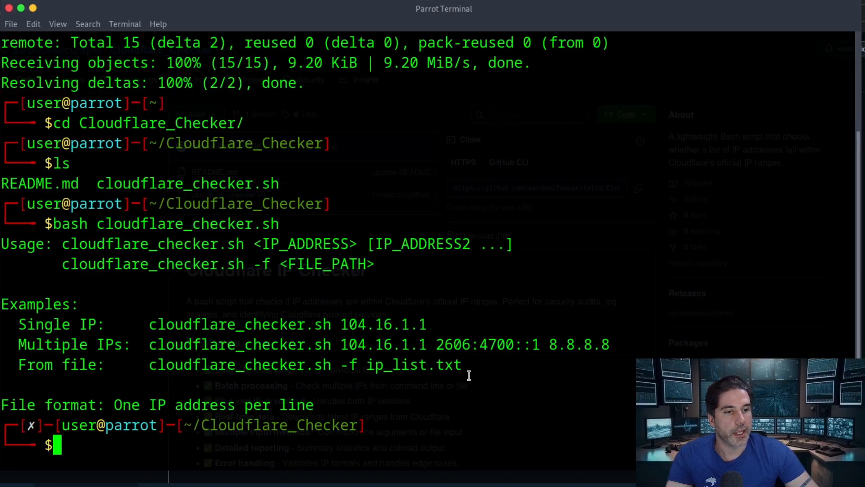
mouse_move(512, 274)
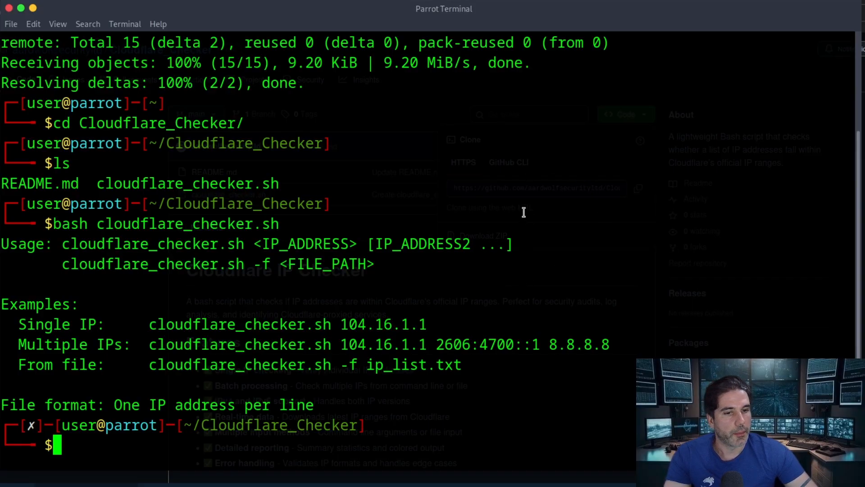
Step: Display the IP addresses in /home/user/iplist.txt with cat, one IP per line
text(c)
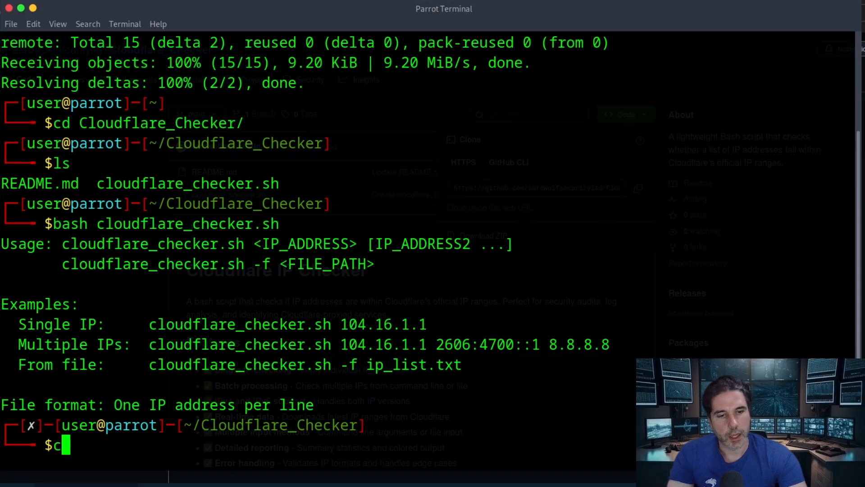
text(at)
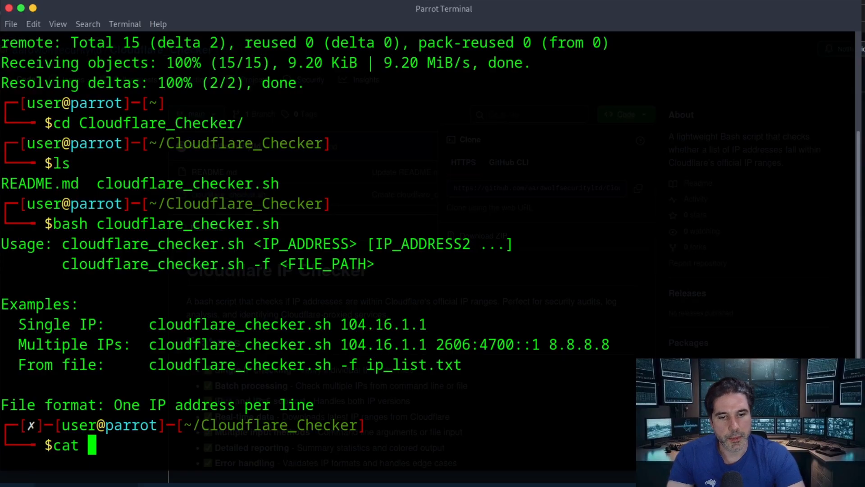
text(/)
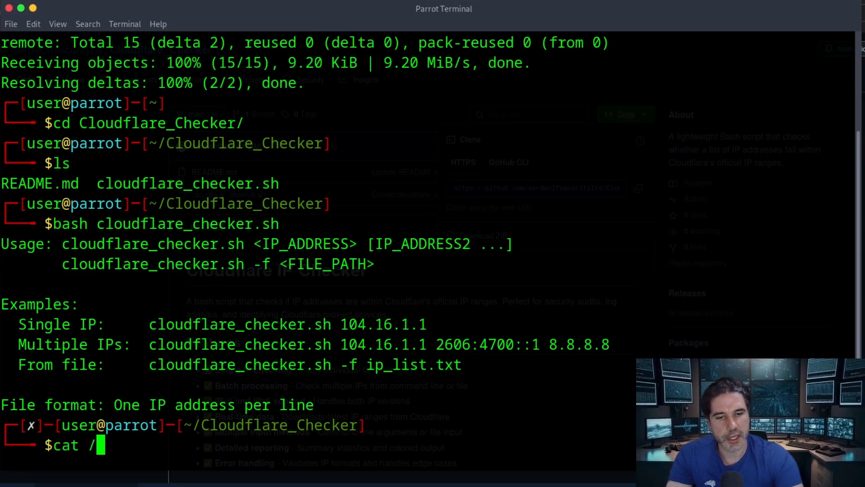
text(home/)
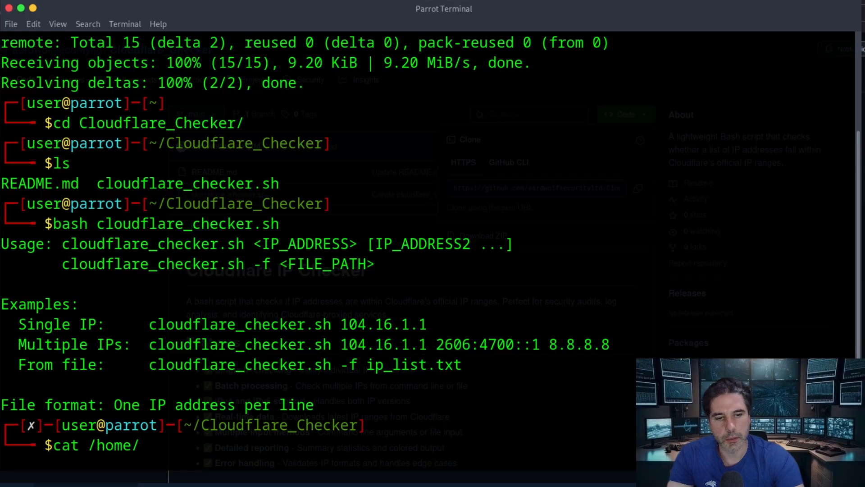
text(user/)
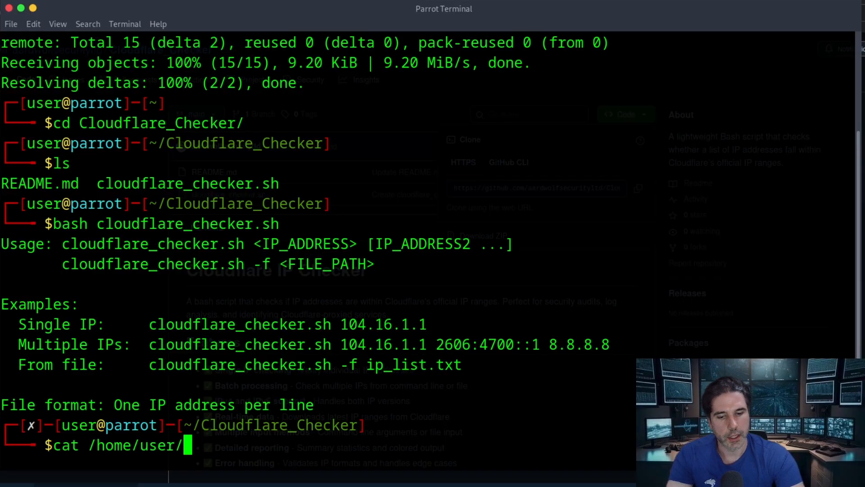
text(iplist.txt)
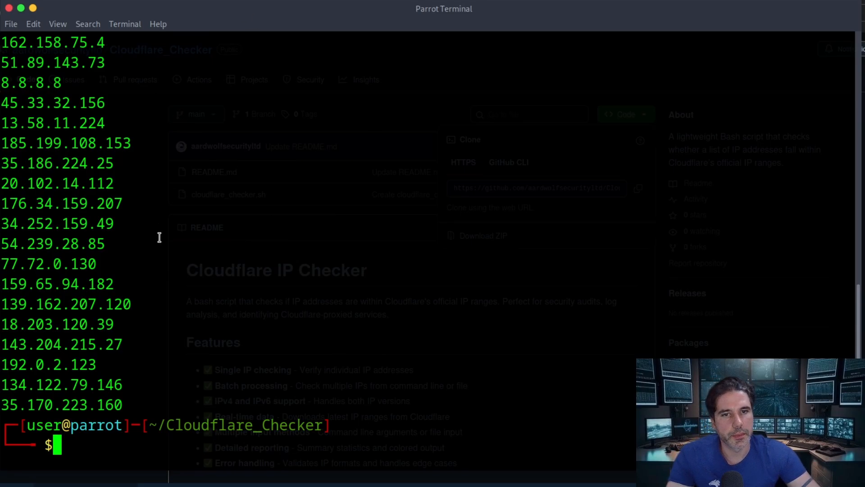
text(cat /home/user/iplist.txt)
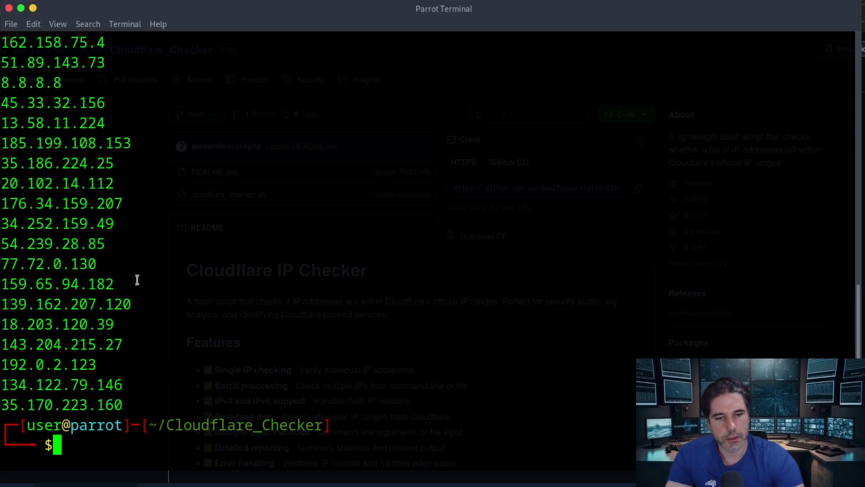
Step: Run cloudflare_checker.sh -f /home/user/iplist.txt and view the summary of 2 Cloudflare and 18 non-Cloudflare IPs
text(bash cloudflare_checker.sh)
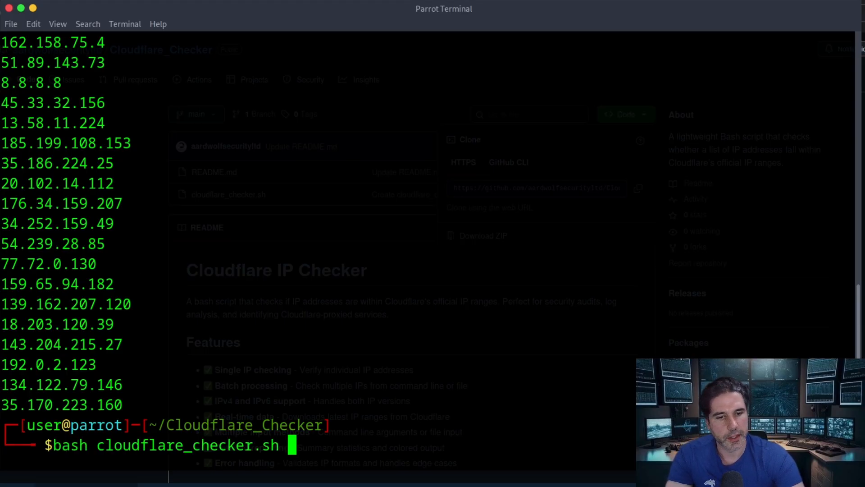
text(-f)
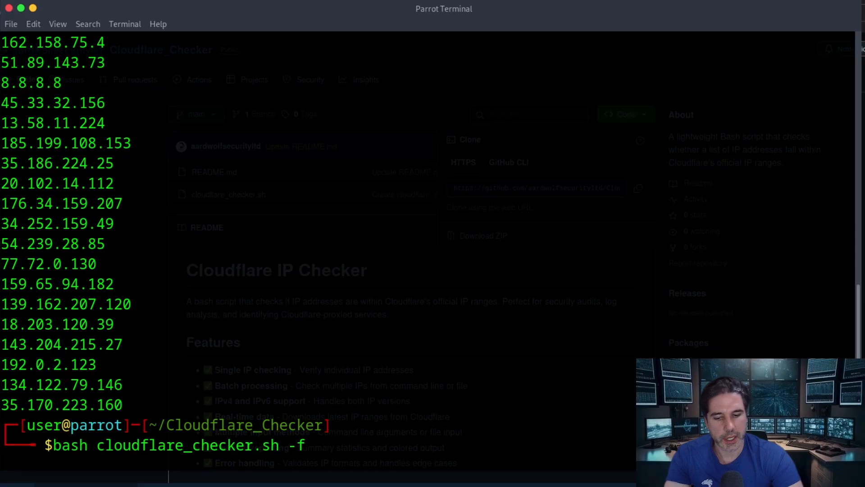
text(/home/)
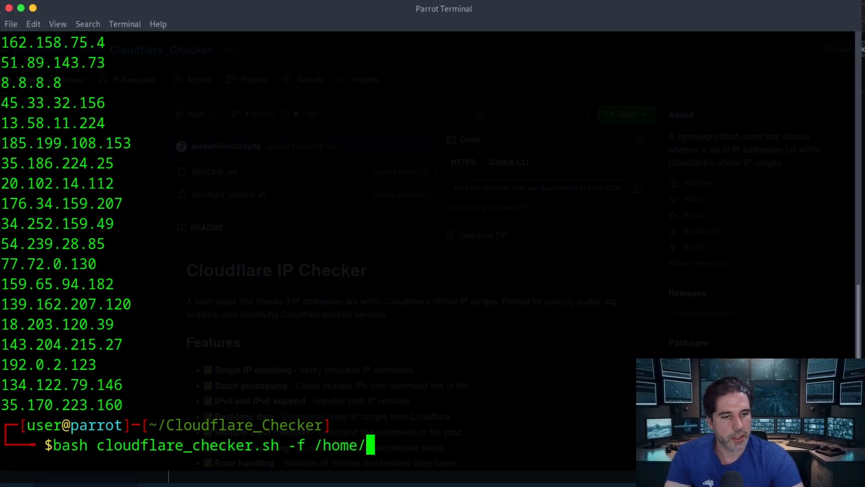
text(user/)
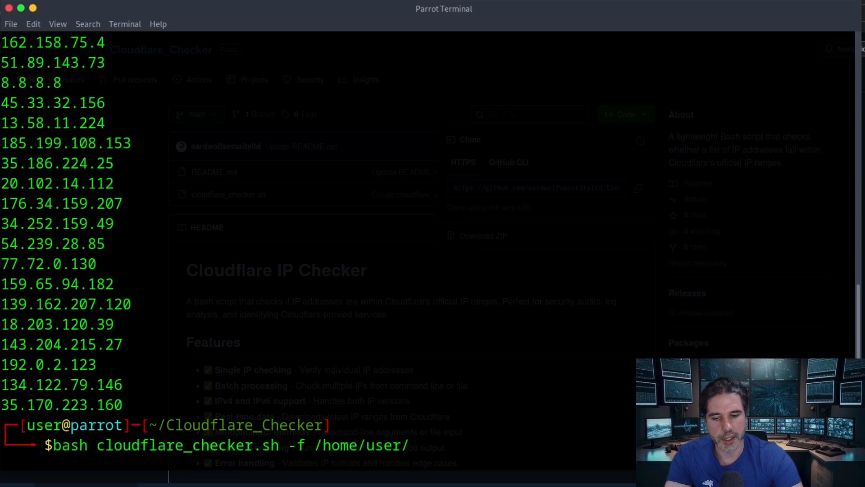
text(iplist.txt)
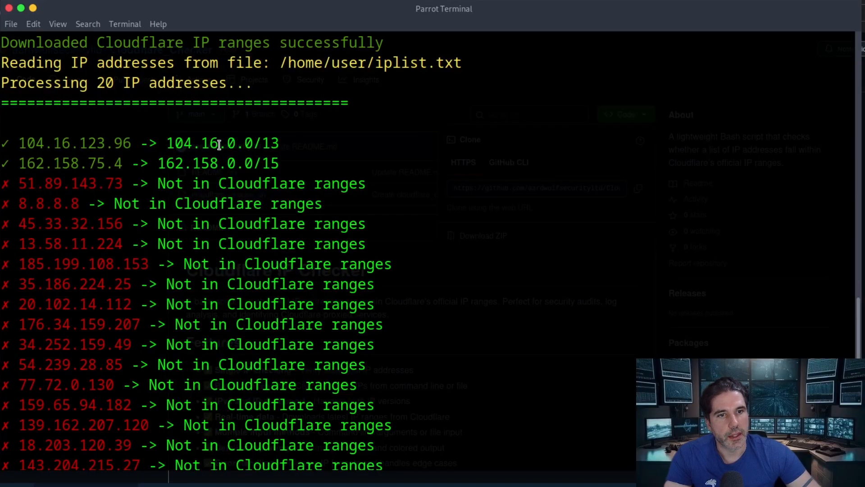
scroll(down, 3)
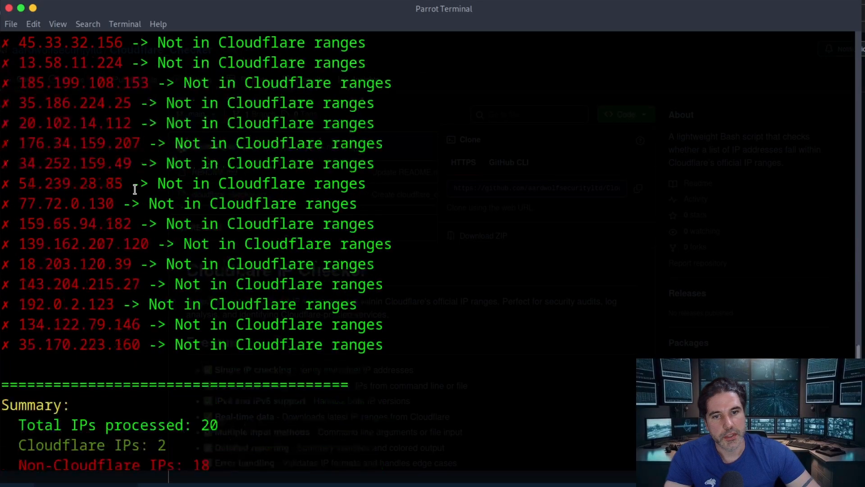
scroll(down, 3)
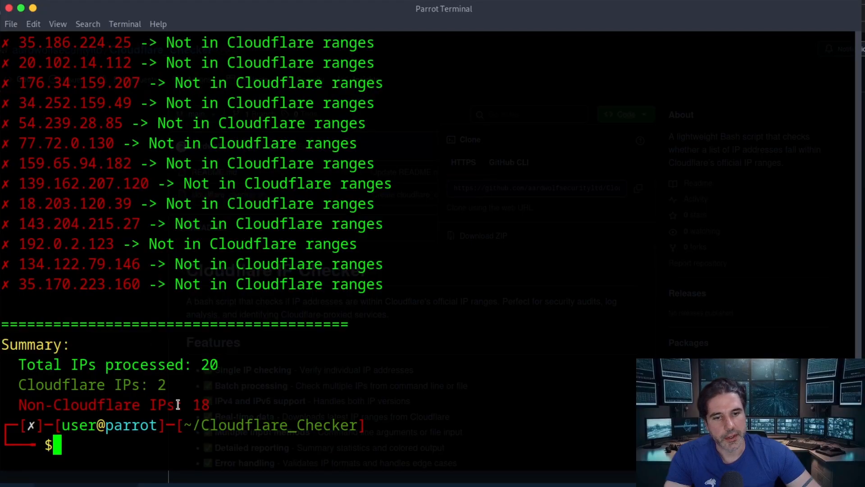